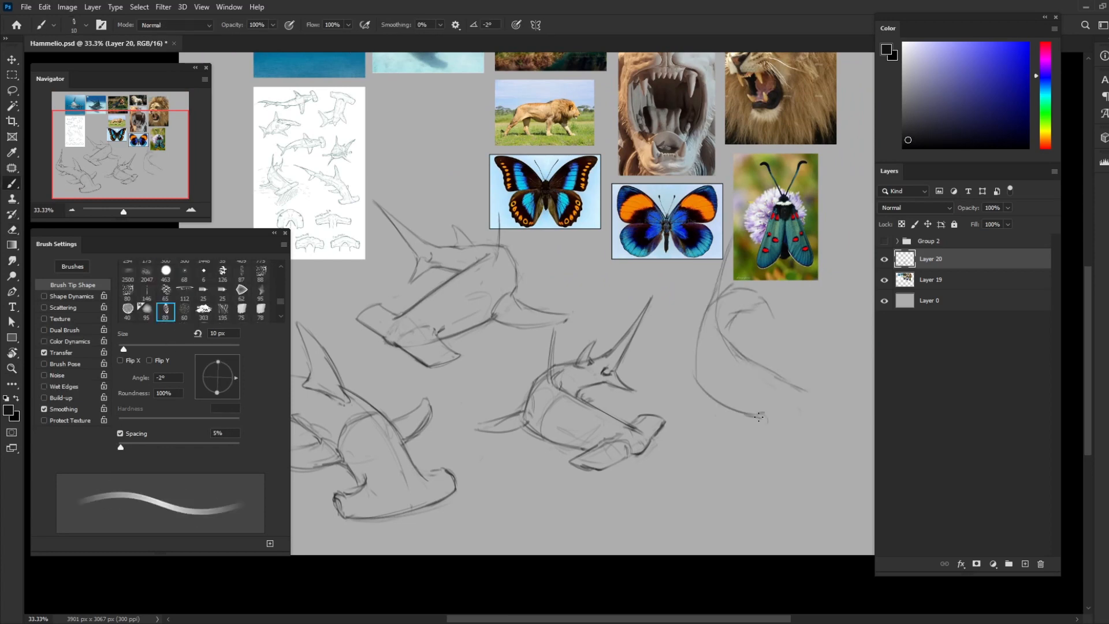
- Scroll the canvas down to reach the sketching area below the reference photos
{"action": "scroll", "scroll_direction": "down", "scroll_amount": 3}
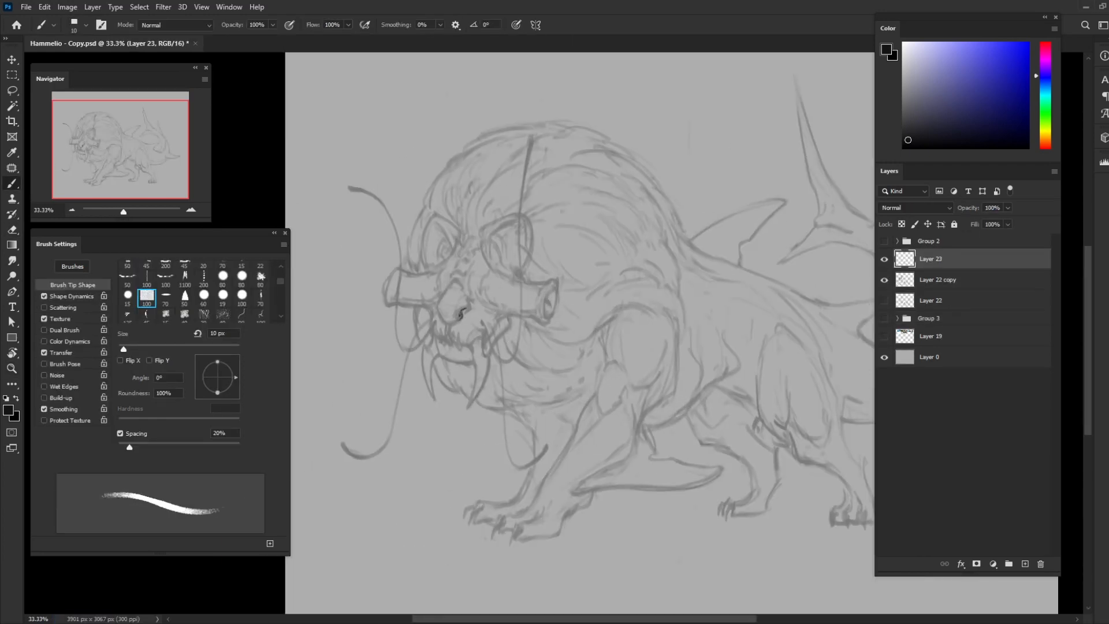
- Ink darker, cleaner lines over the creature's hammerhead face on Layer 23
{"action": "left_click_drag", "start_coordinate": [452, 304], "coordinate": [467, 319]}
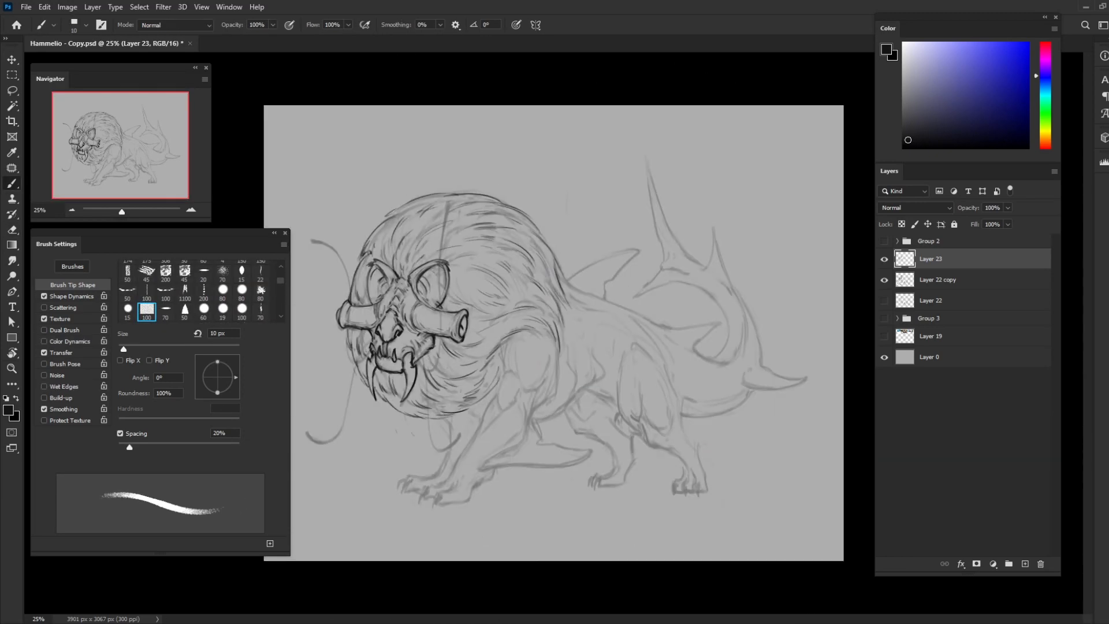
- Draw long whisker strands before the face and ink the front legs and body contours
{"action": "left_click_drag", "start_coordinate": [403, 340], "coordinate": [407, 452]}
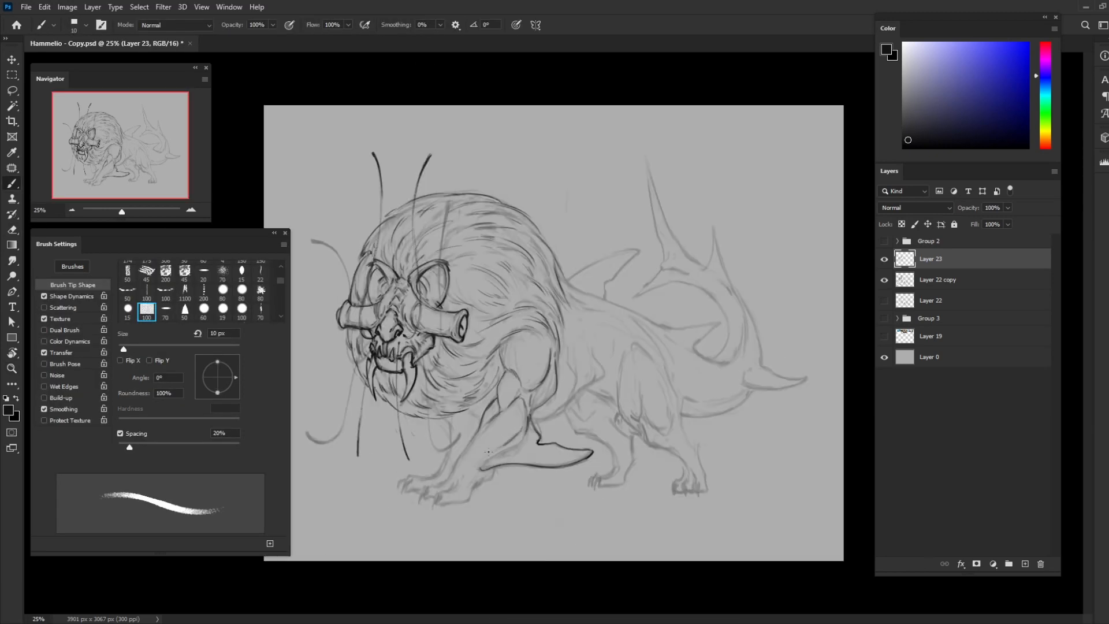
{"action": "left_click_drag", "start_coordinate": [488, 460], "coordinate": [439, 496]}
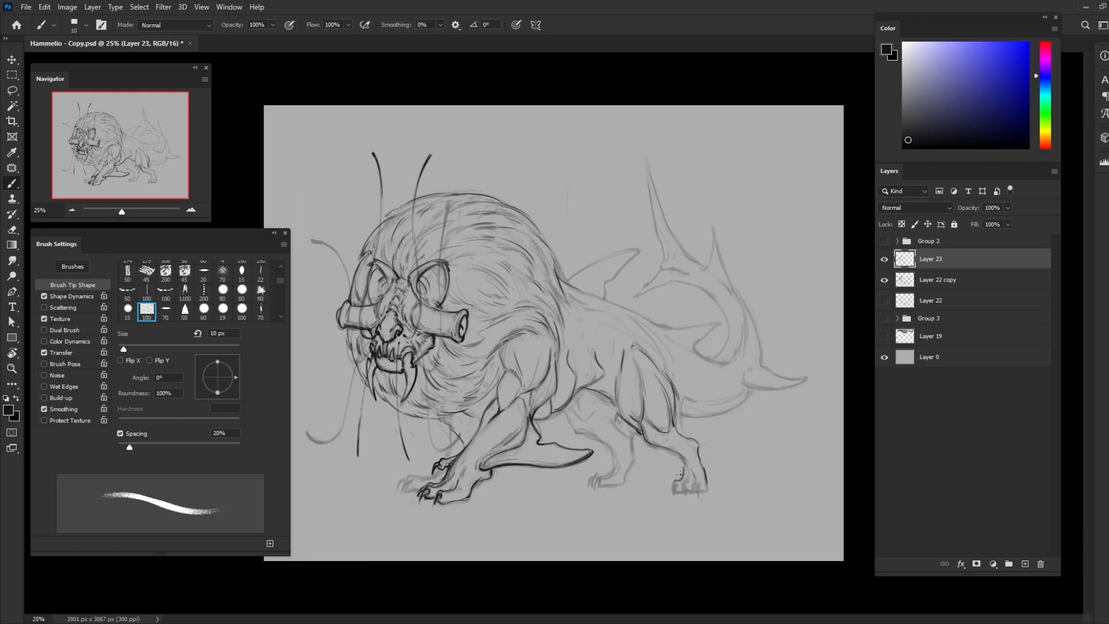
{"action": "left_click_drag", "start_coordinate": [676, 473], "coordinate": [686, 488]}
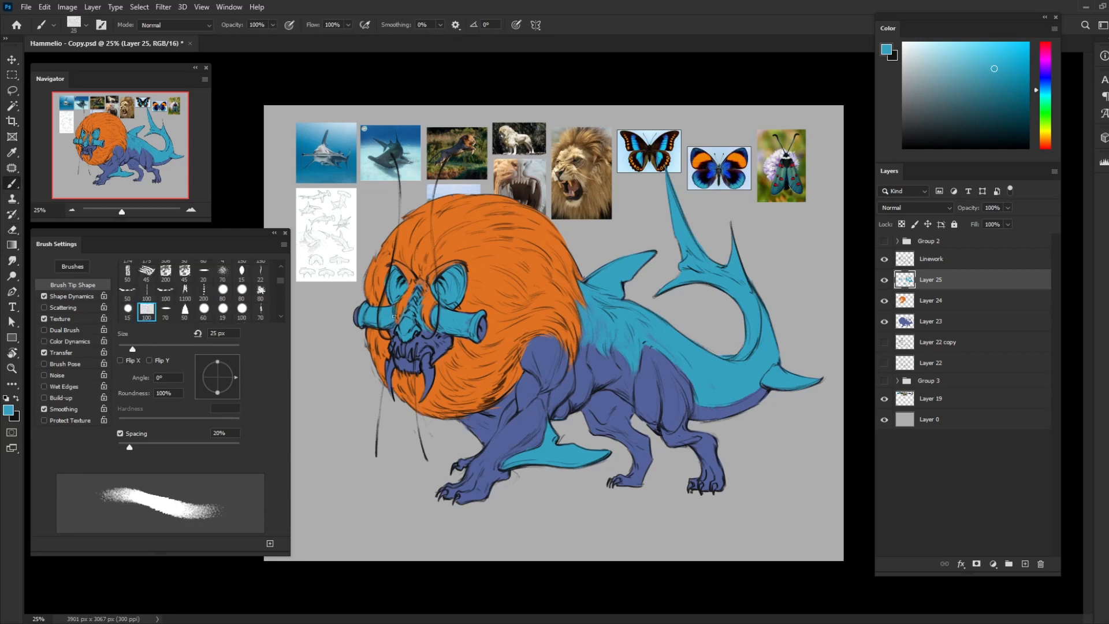
- Sample the mane's orange and make the mane colour layer active for more painting
{"action": "left_click", "coordinate": [165, 270]}
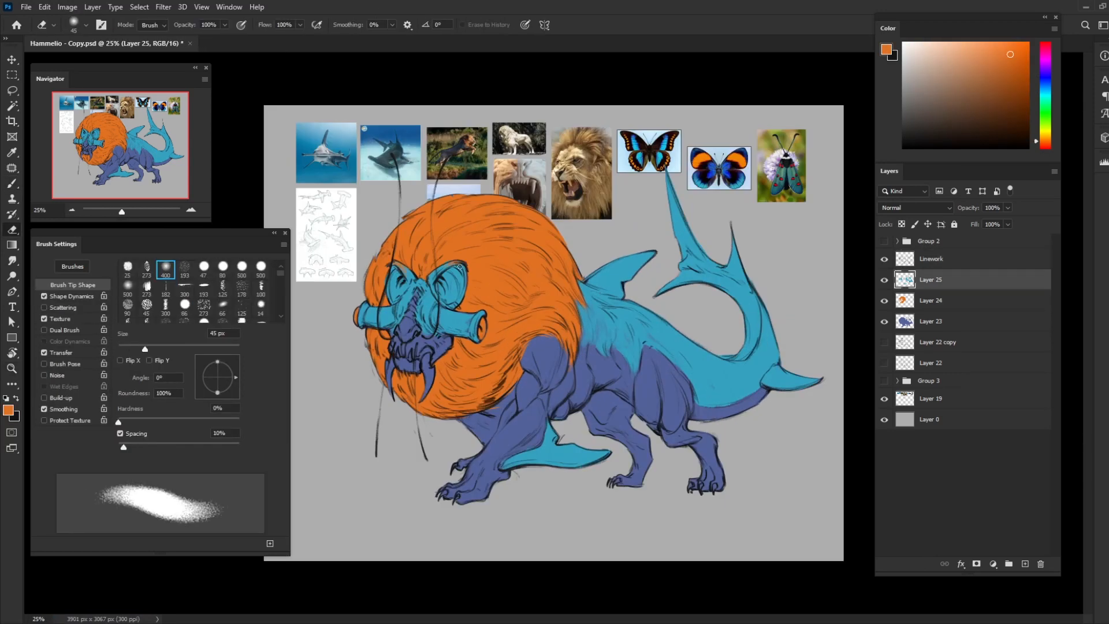
{"action": "left_click", "coordinate": [932, 301]}
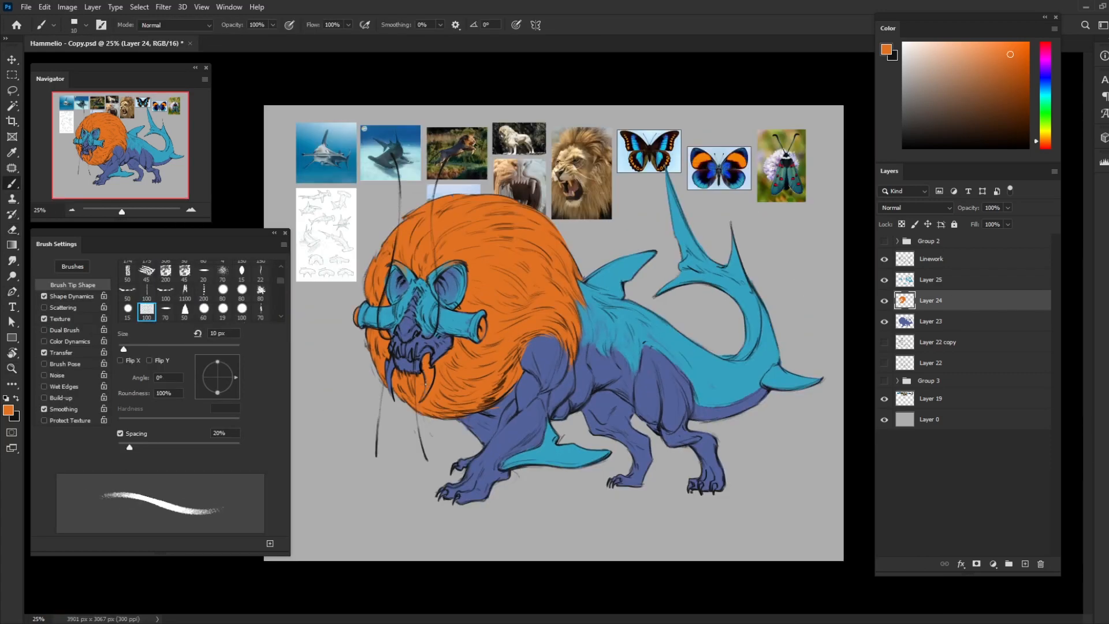
- Set the new layer to Multiply blending and pick a colour for shading the creature
{"action": "left_click", "coordinate": [915, 207]}
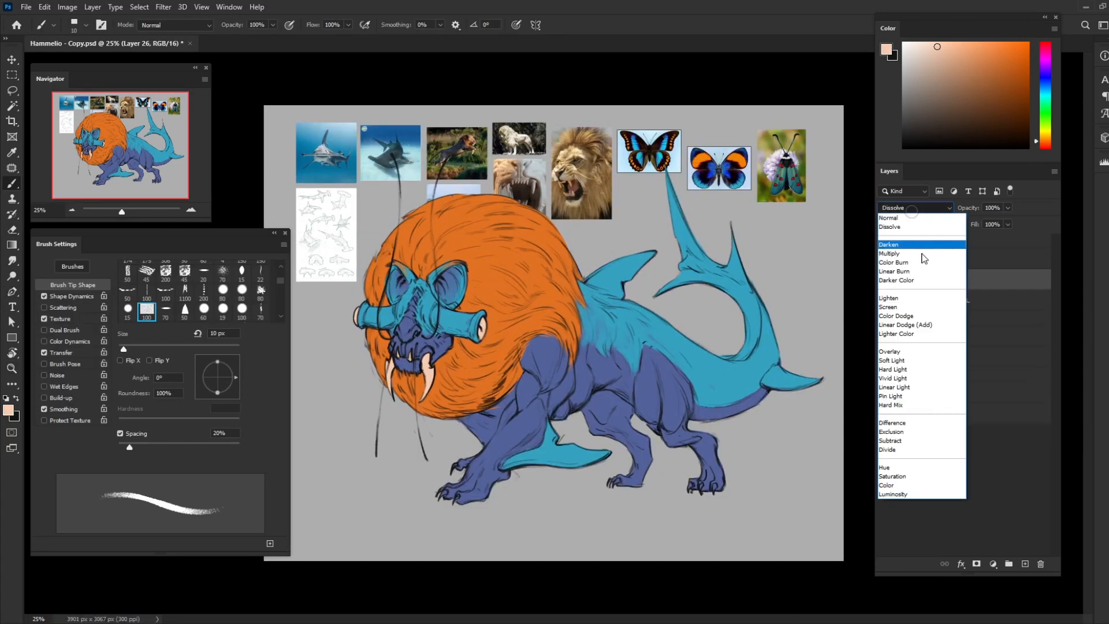
{"action": "left_click", "coordinate": [889, 253]}
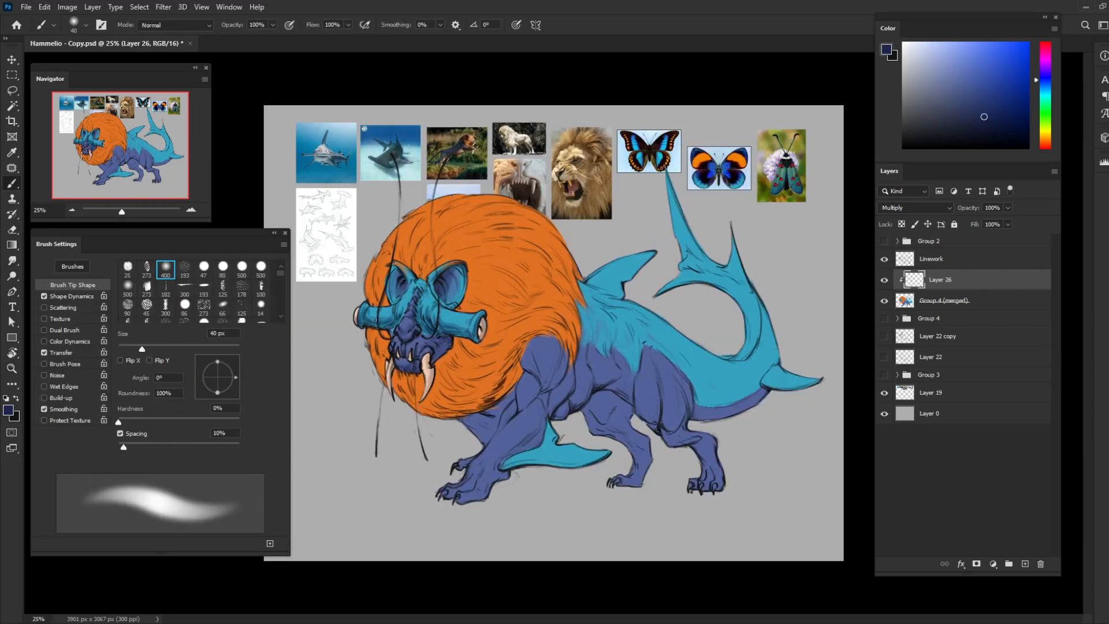
{"action": "left_click", "coordinate": [165, 309]}
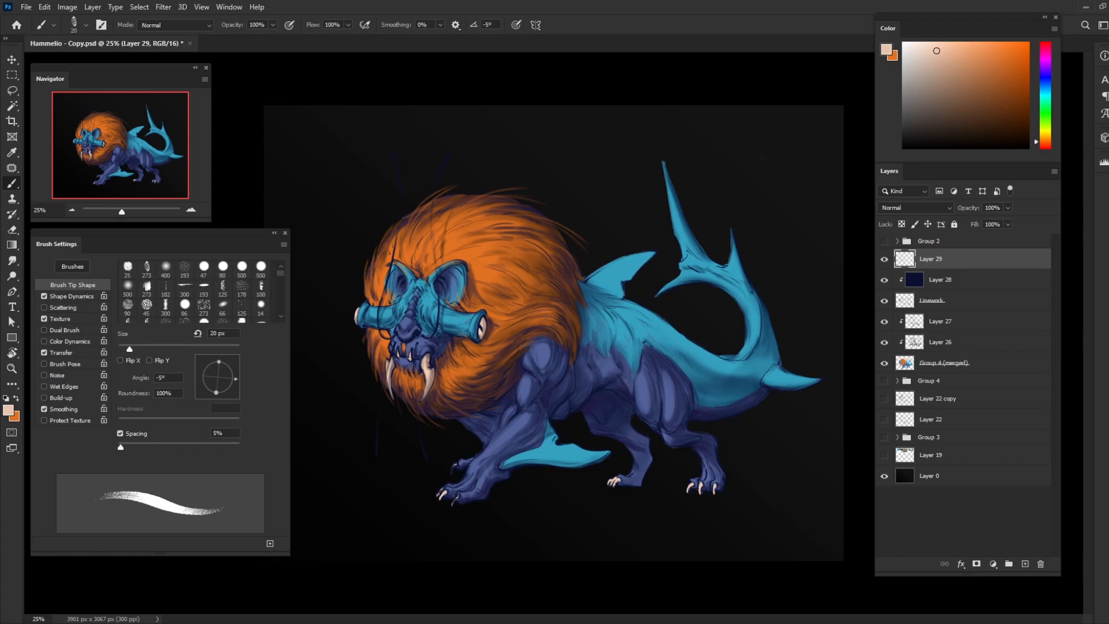
{"action": "left_click", "coordinate": [1001, 128]}
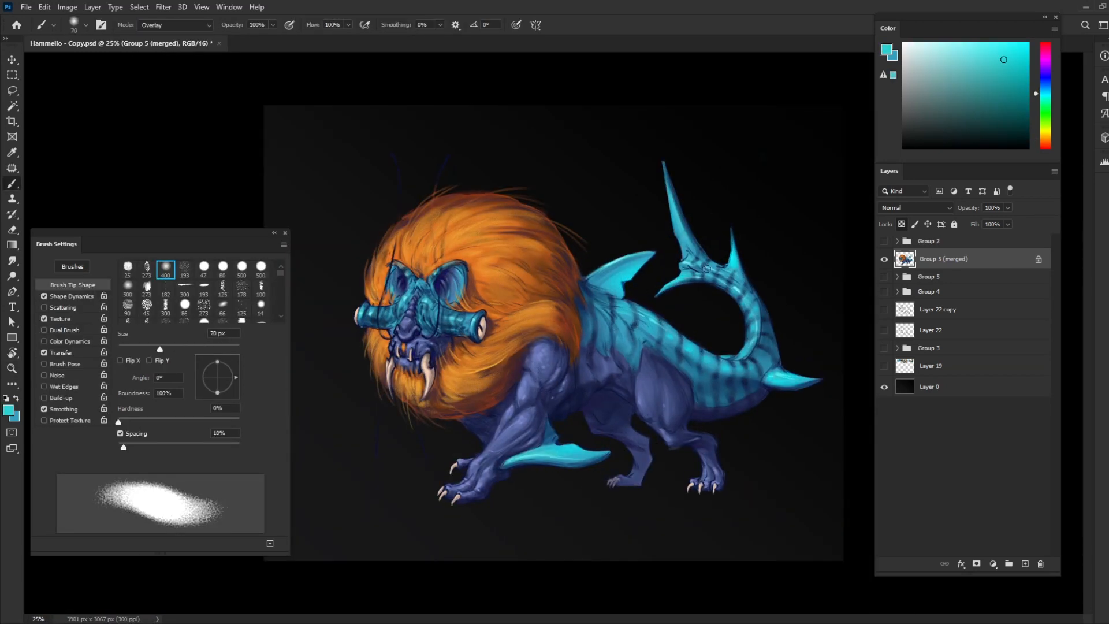
- Add a new layer above the merged creature layer
{"action": "left_click", "coordinate": [968, 72]}
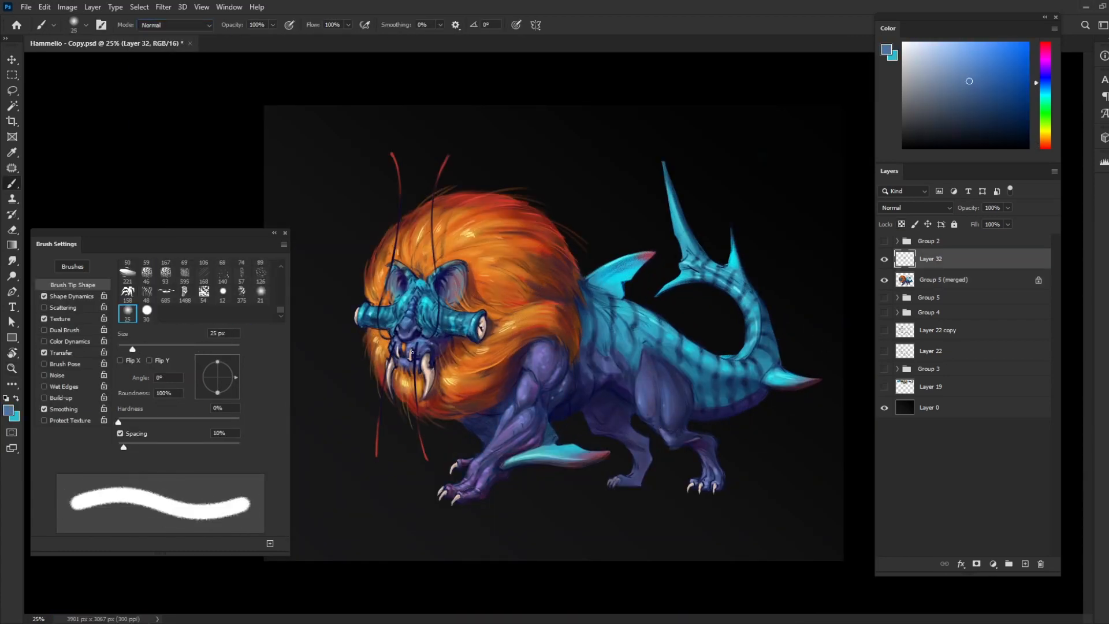
- Add a fresh layer for the orange spots and pick the paint colour
{"action": "left_click", "coordinate": [1025, 564]}
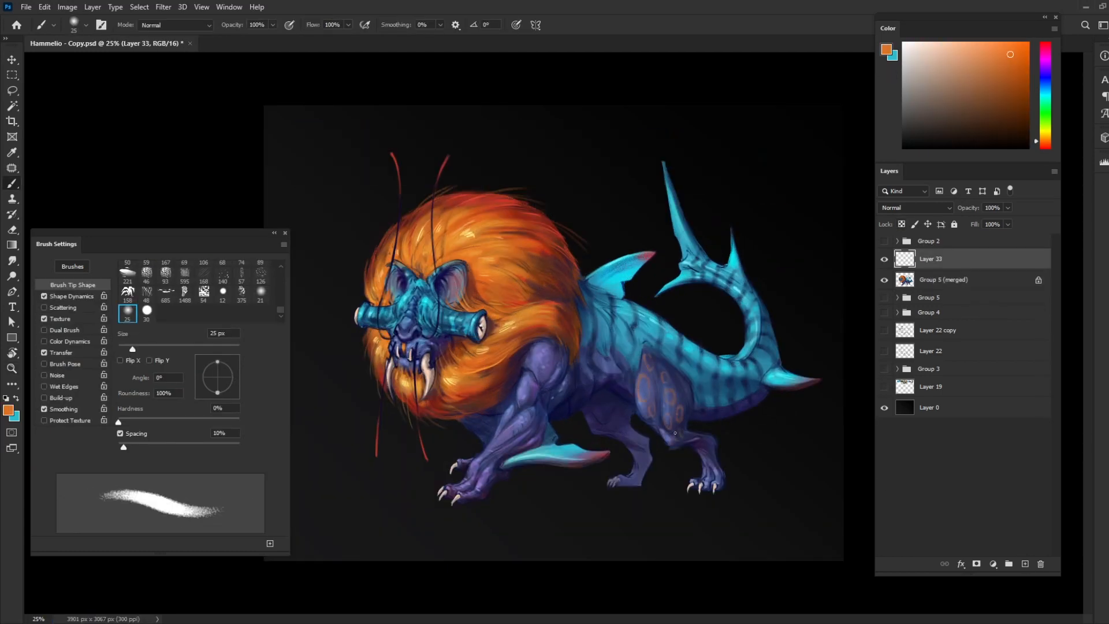
{"action": "left_click", "coordinate": [165, 267]}
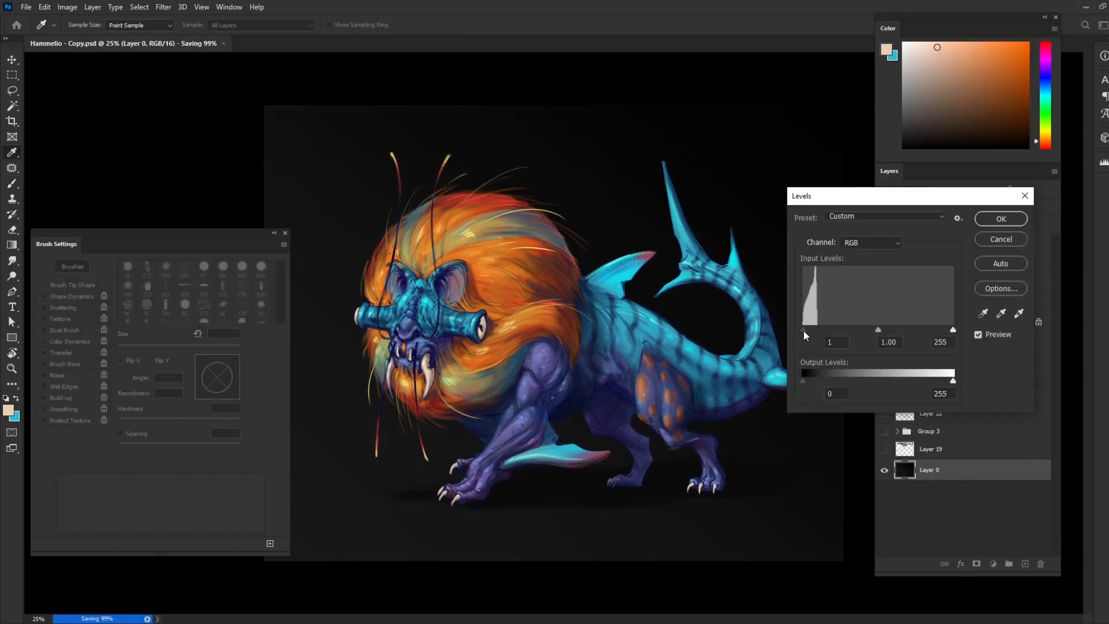
- Confirm the background Levels adjustment and pick a pale colour for whisker strands
{"action": "left_click", "coordinate": [999, 218]}
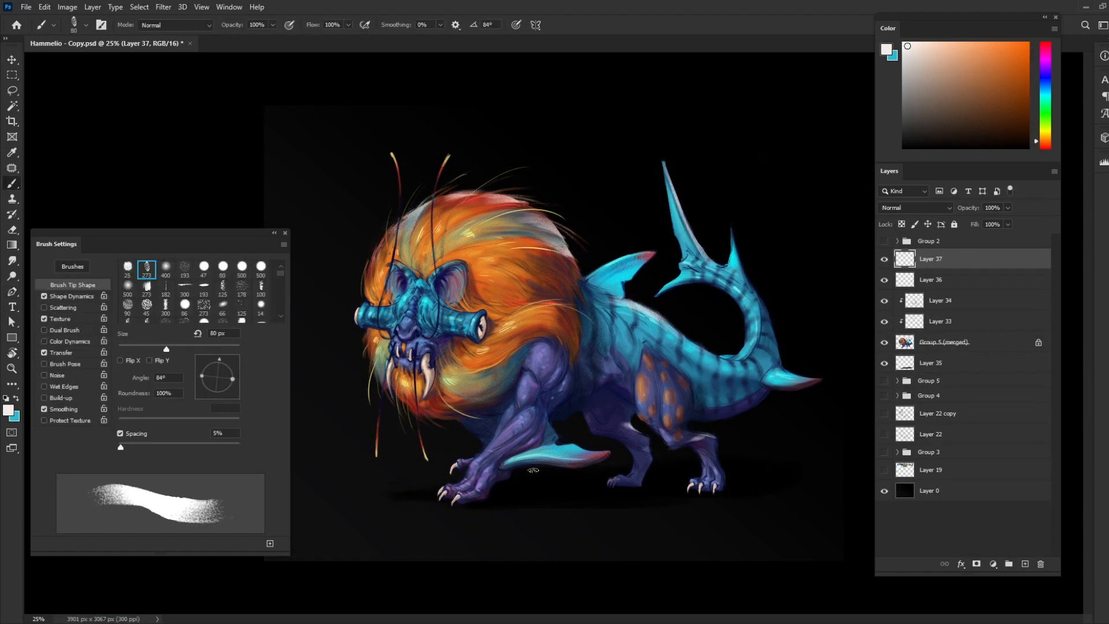
{"action": "left_click", "coordinate": [166, 266]}
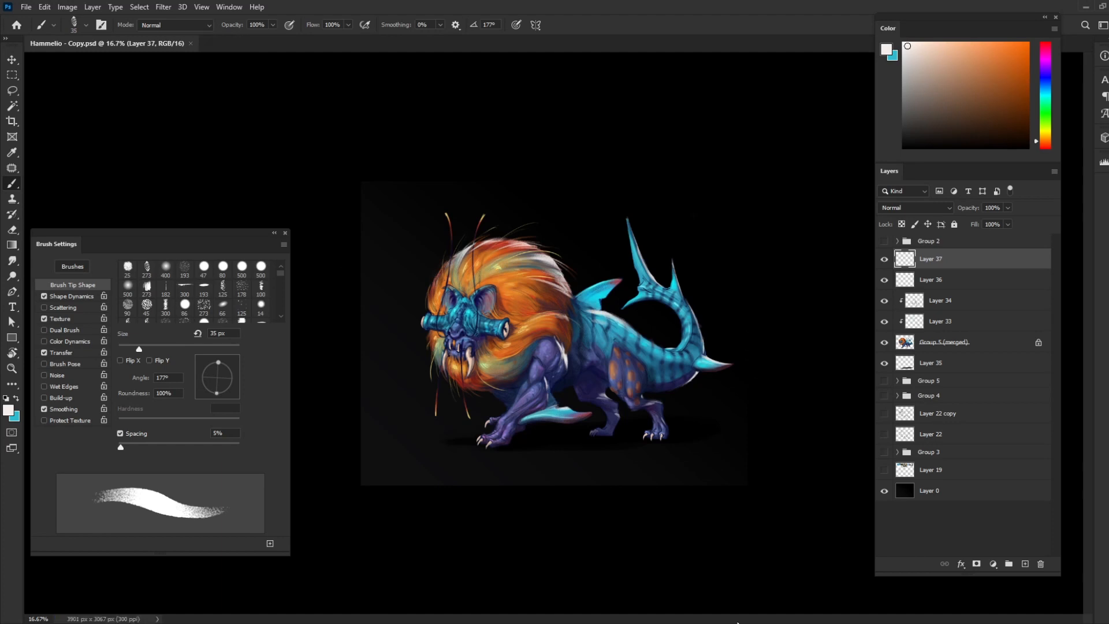
- Save the artwork with Ctrl+S and dismiss the type layer error message
{"action": "key", "text": "ctrl+s"}
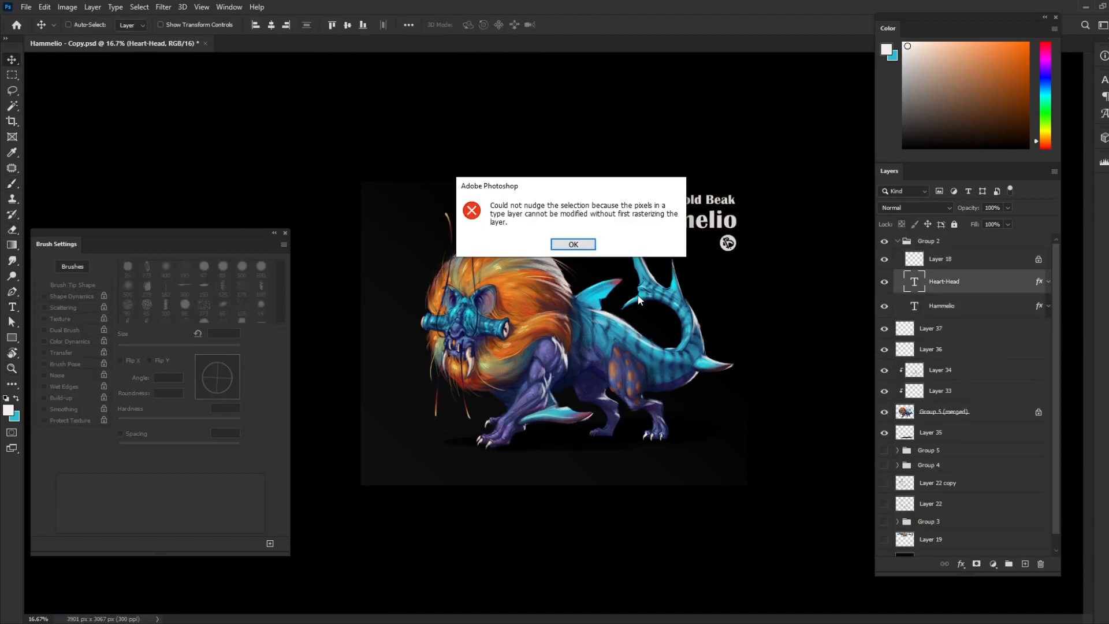
{"action": "left_click", "coordinate": [573, 244]}
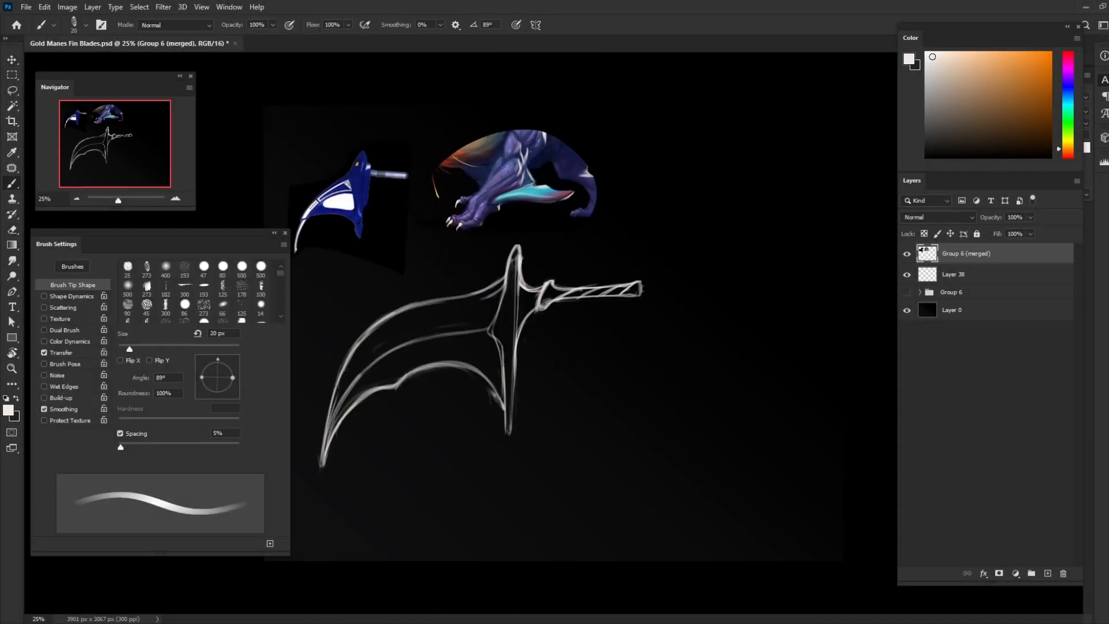
- Draw the pointed pommel end of the fin blade's long handle
{"action": "left_click_drag", "start_coordinate": [537, 290], "coordinate": [672, 290]}
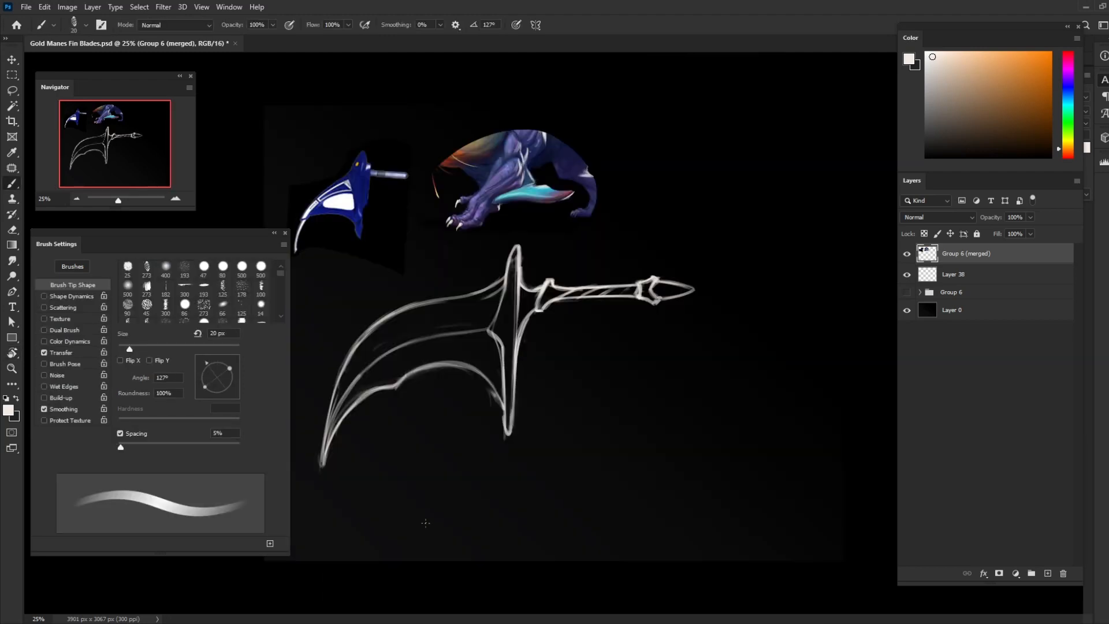